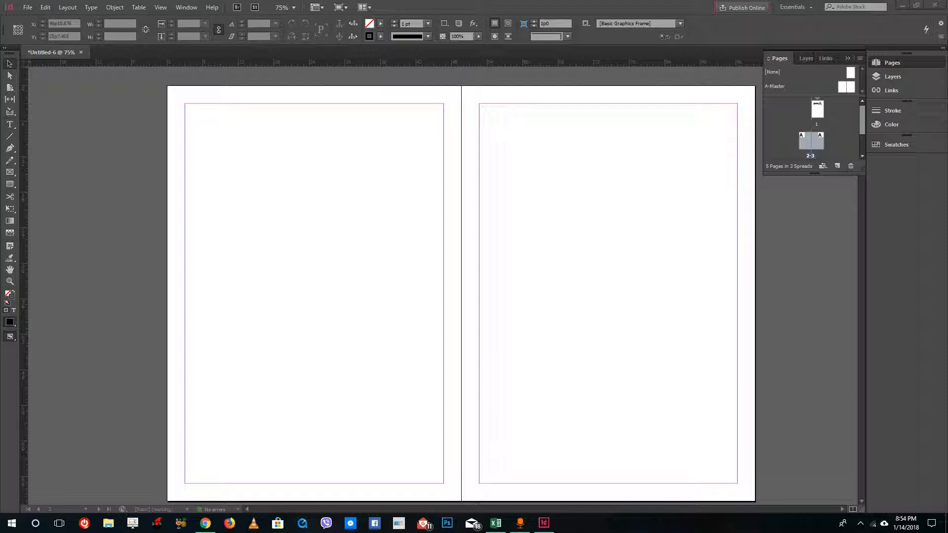
mouse_move(686, 215)
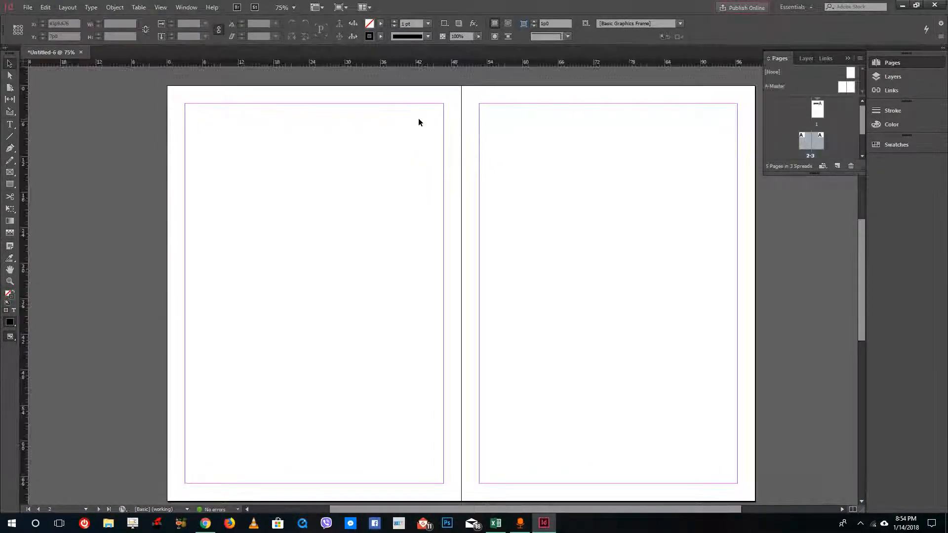
- Browse the Window menu's panel list and dismiss it without choosing anything
left_click(187, 7)
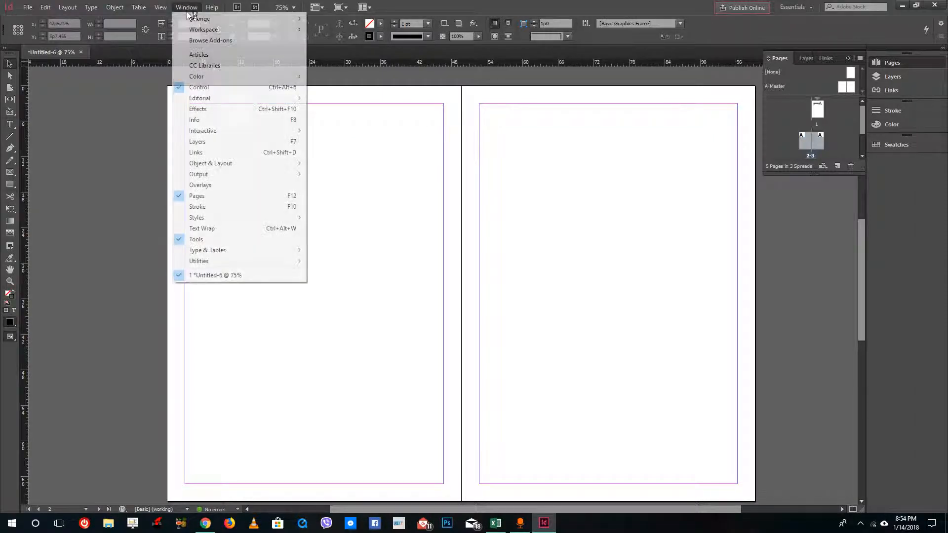
mouse_move(247, 237)
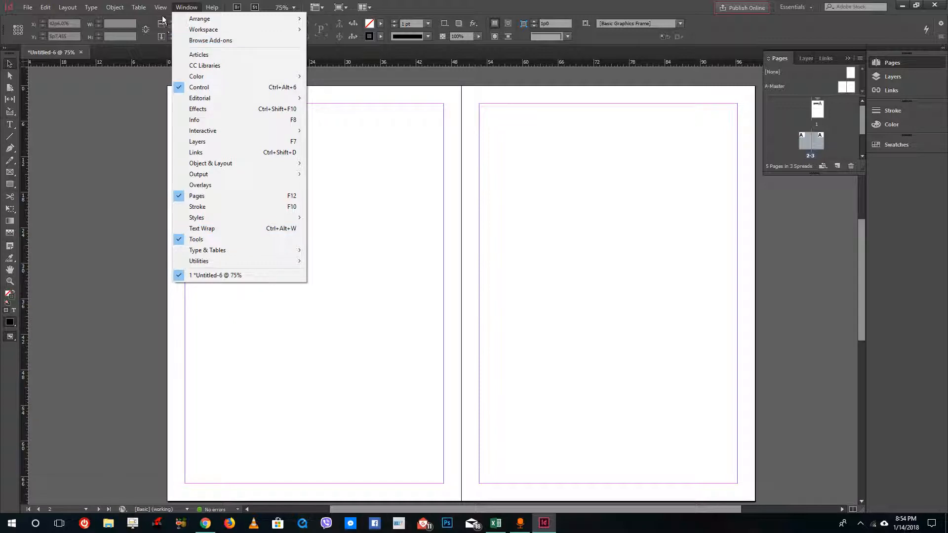
left_click(160, 7)
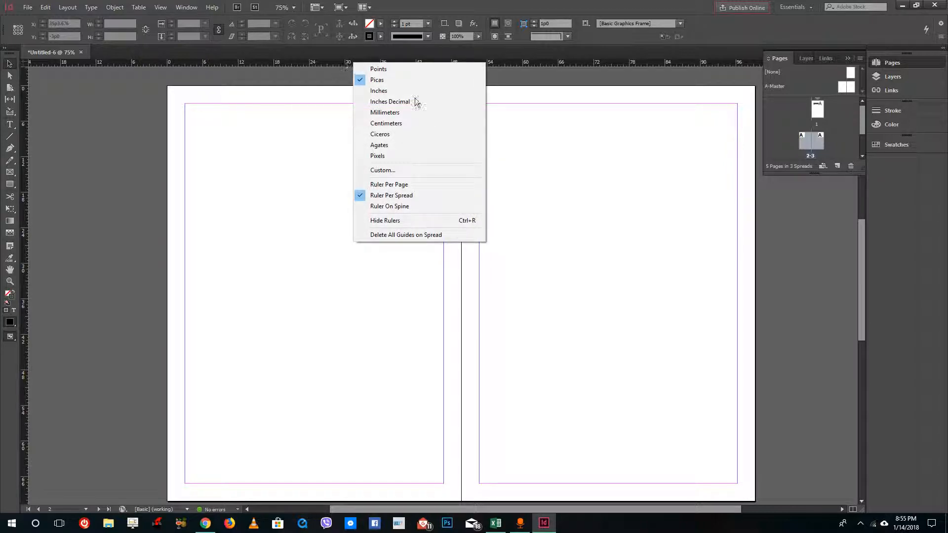
- Switch the horizontal ruler units through Centimeters and Points to Inches
left_click(386, 124)
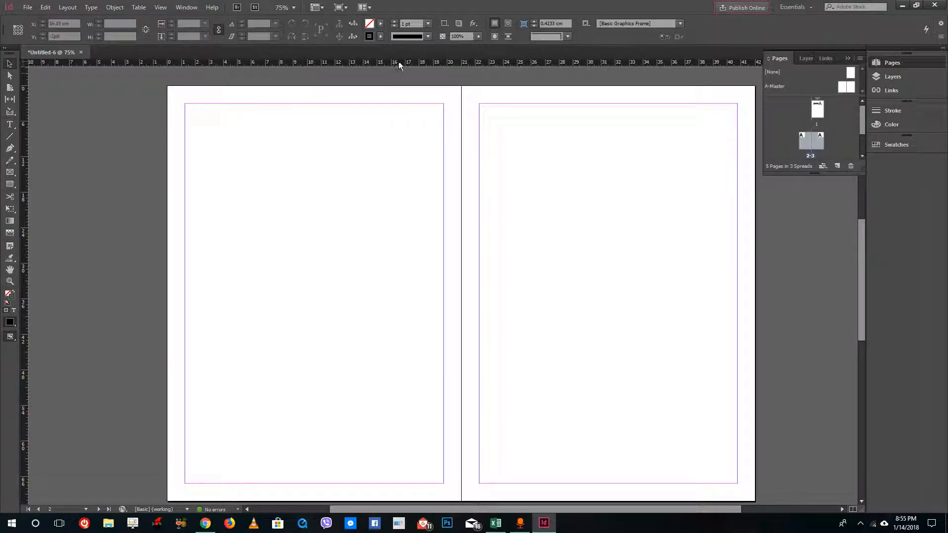
right_click(399, 61)
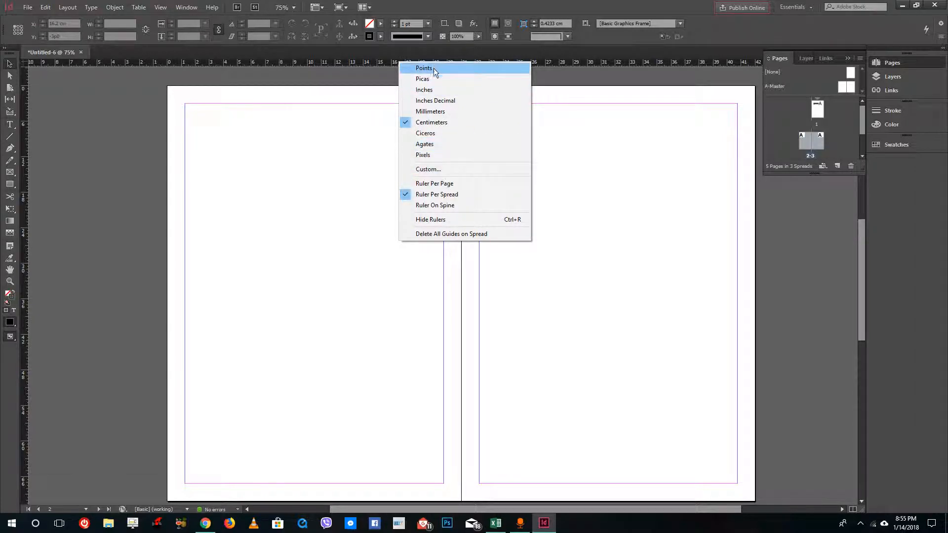
left_click(424, 69)
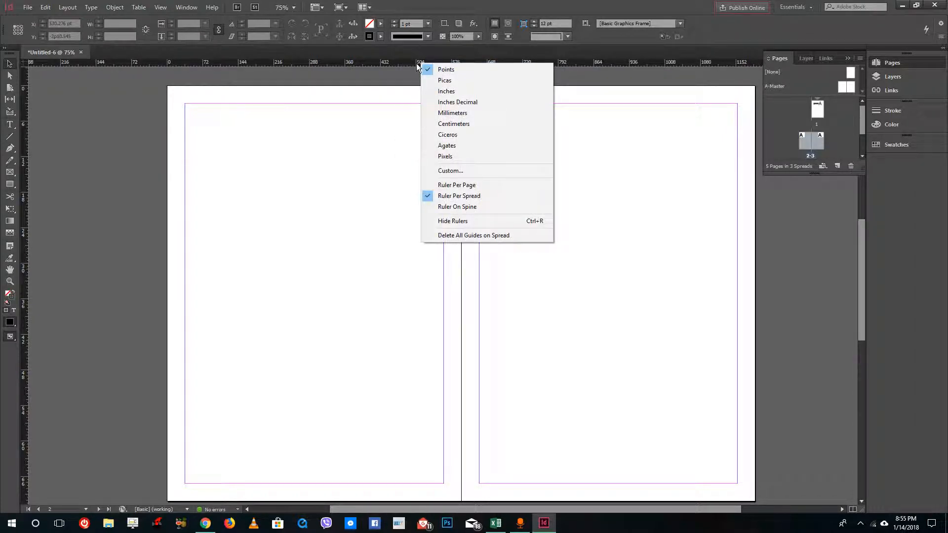
left_click(447, 91)
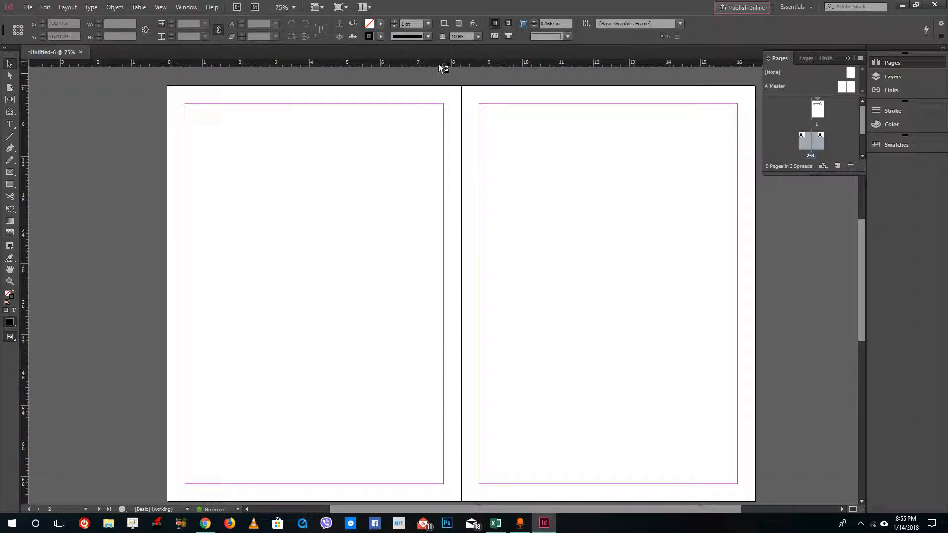
mouse_move(261, 79)
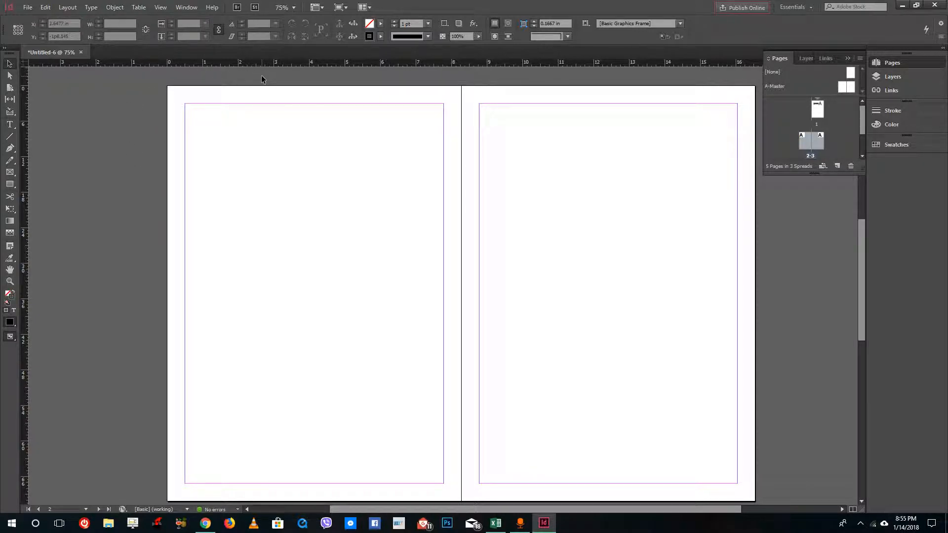
right_click(245, 65)
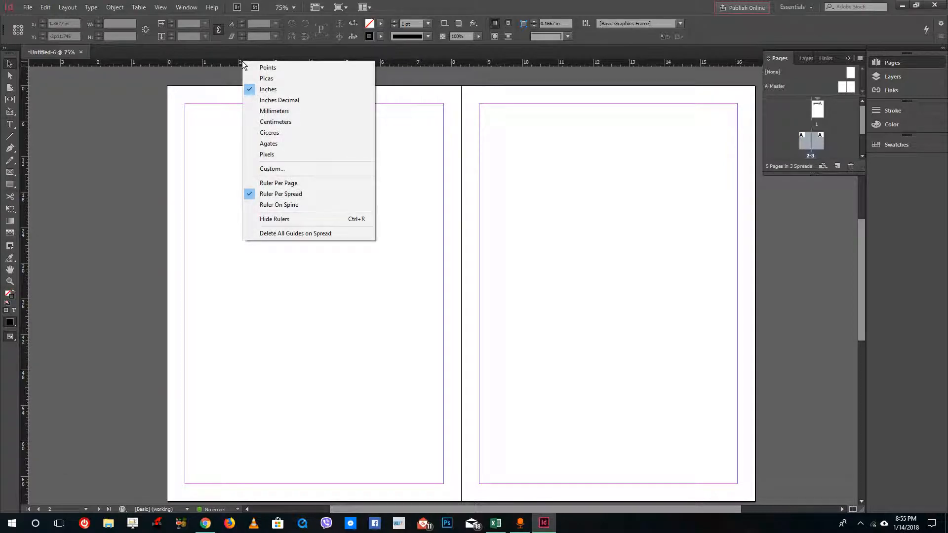
mouse_move(238, 69)
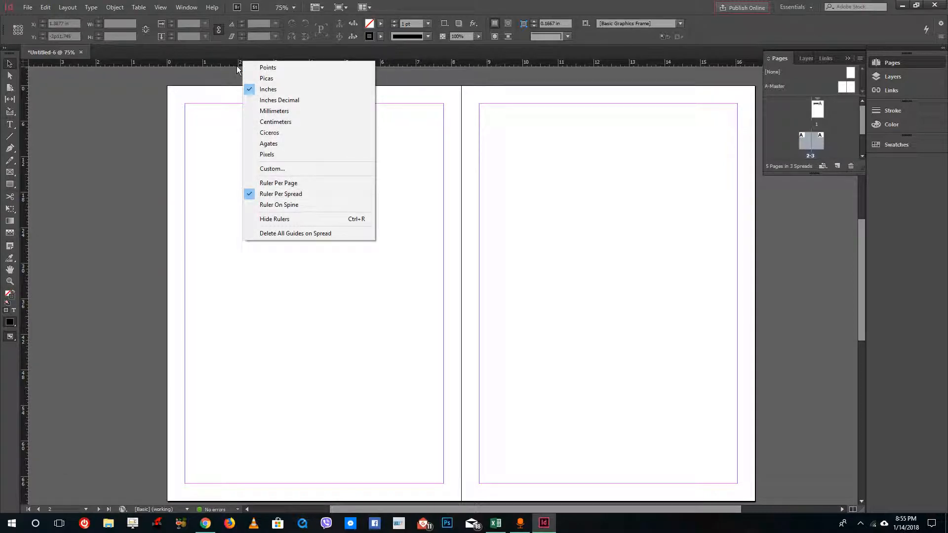
mouse_move(367, 212)
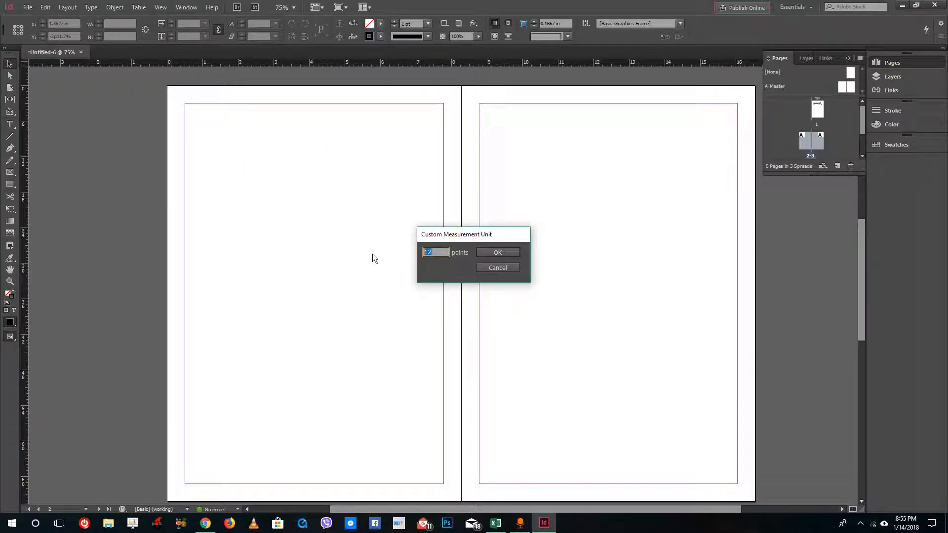
- Try a custom 100-point ruler unit, then return the horizontal ruler to Inches
type("100")
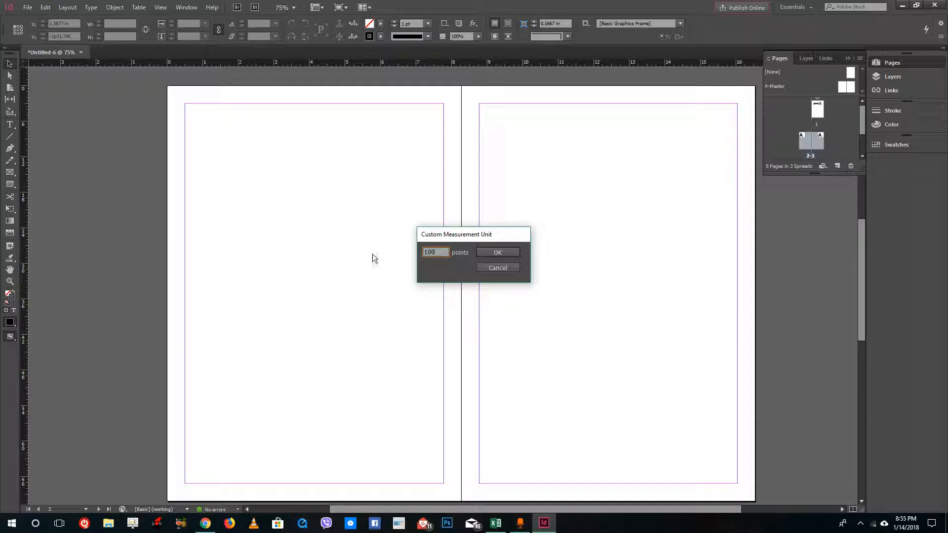
left_click(497, 252)
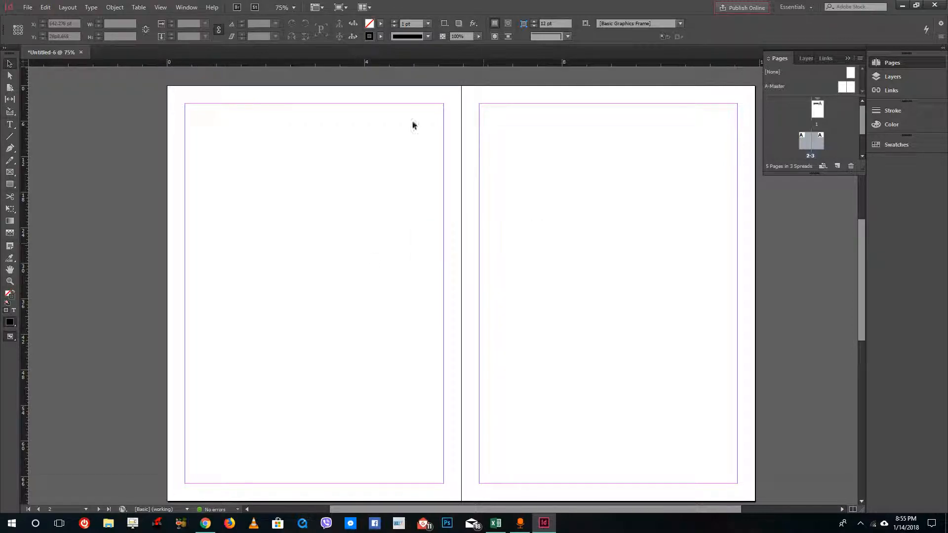
mouse_move(187, 68)
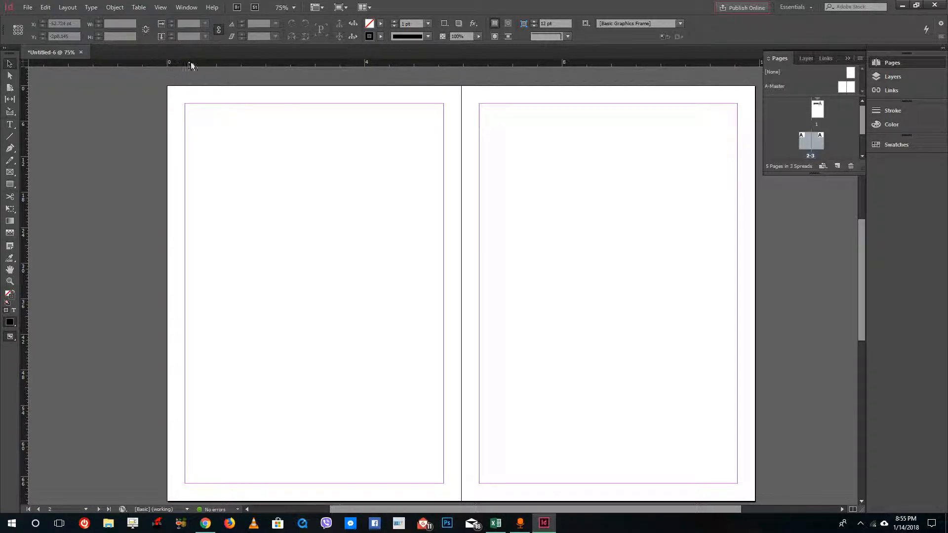
right_click(169, 67)
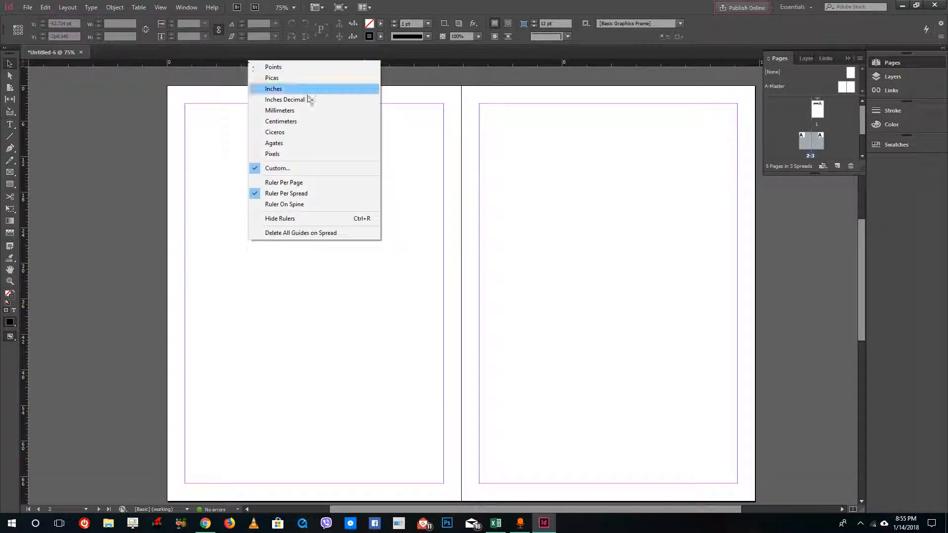
left_click(273, 89)
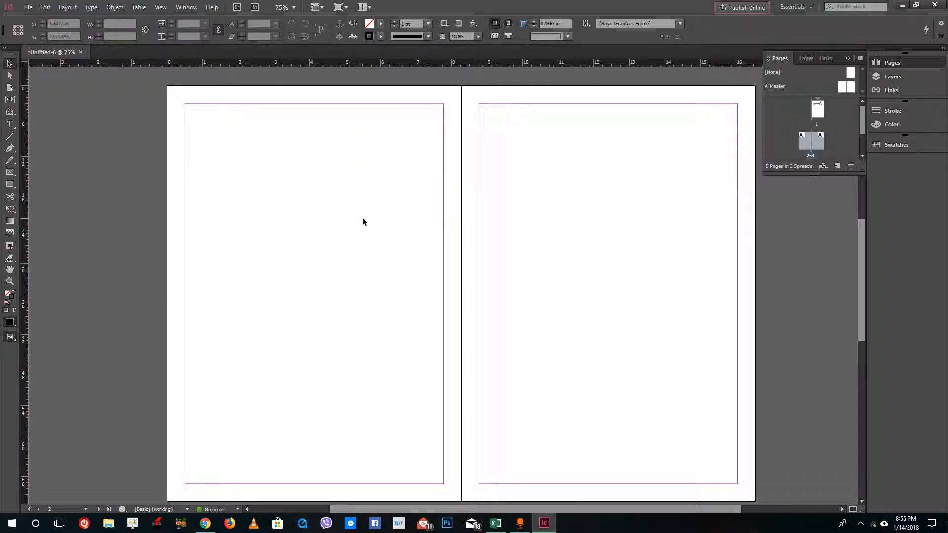
mouse_move(357, 176)
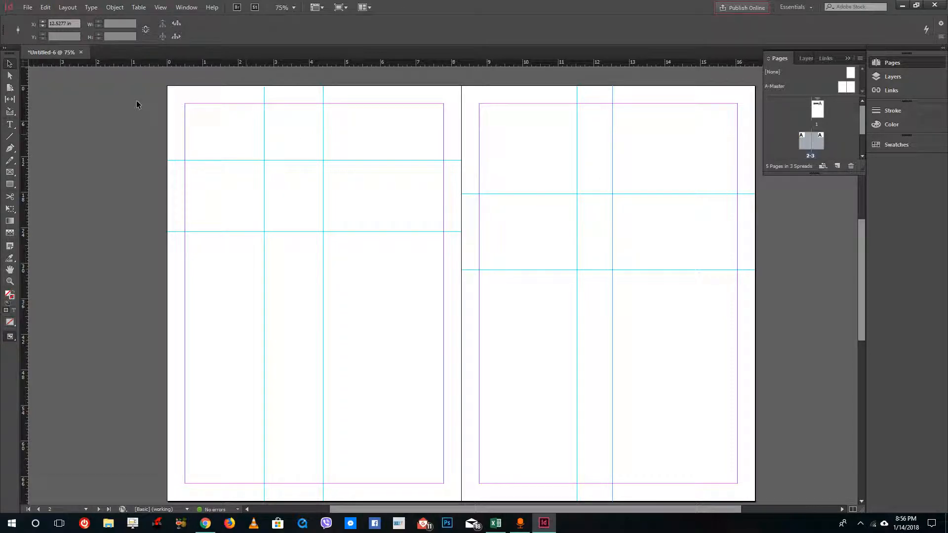
mouse_move(231, 76)
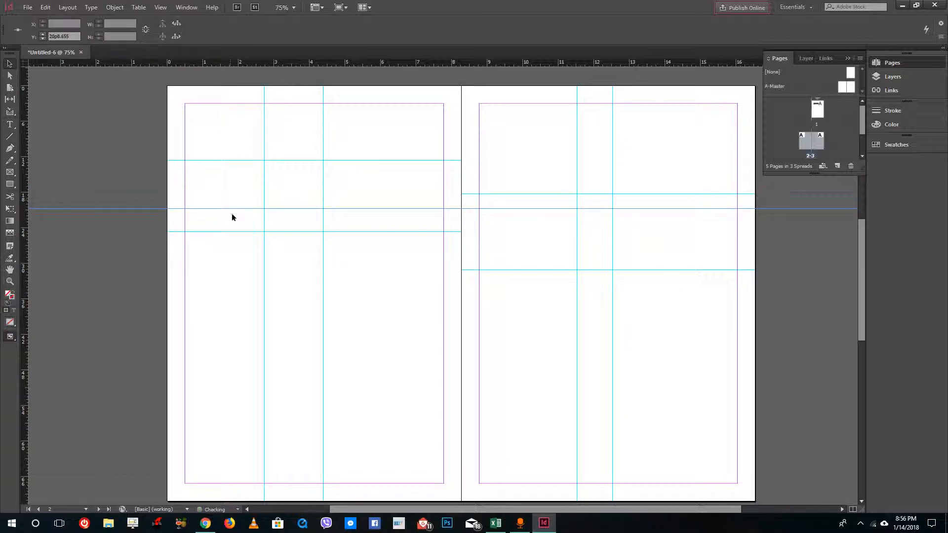
mouse_move(659, 225)
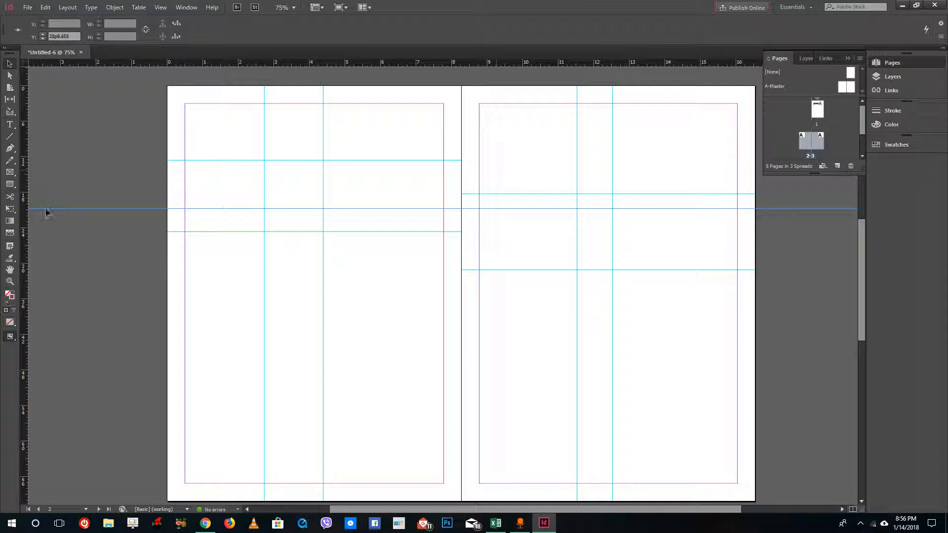
mouse_move(10, 184)
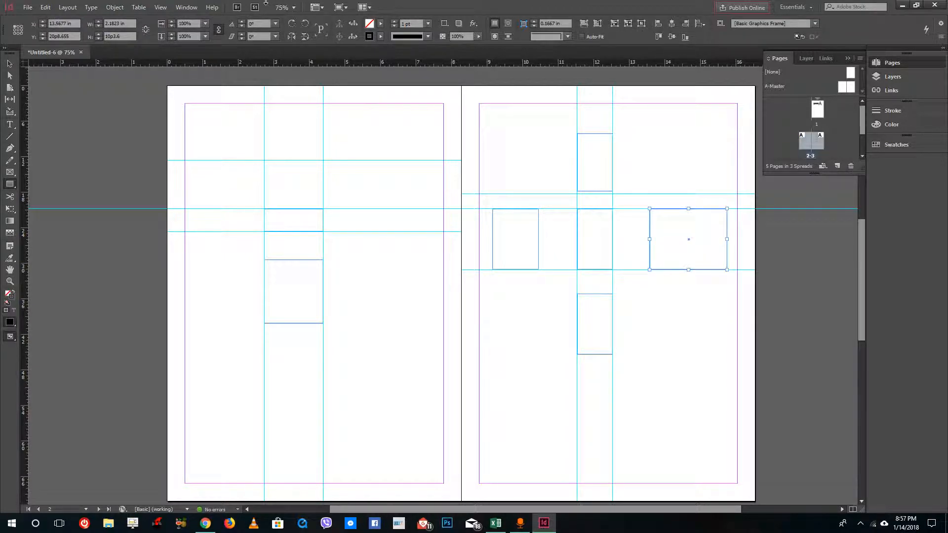
- Turn off Snap to Guides and move the rightmost frame off its guides
left_click(160, 7)
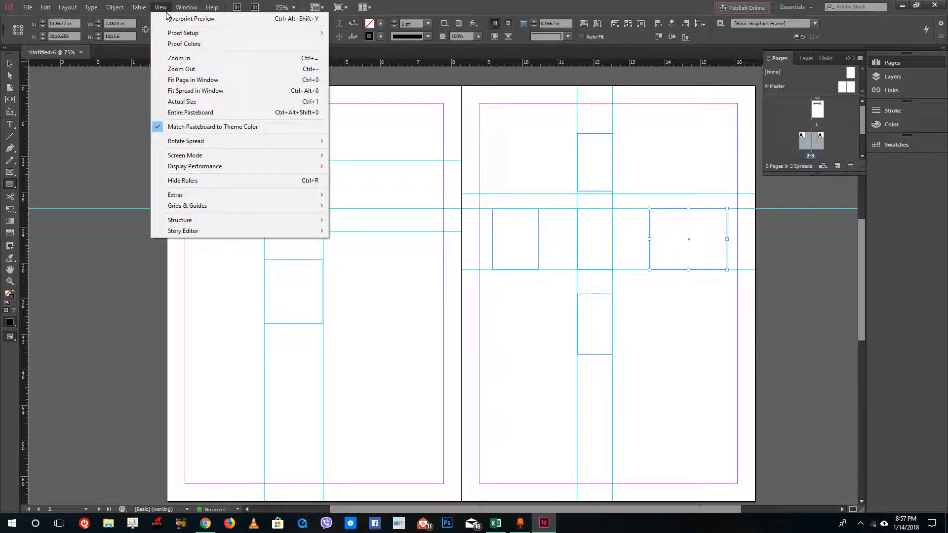
mouse_move(188, 219)
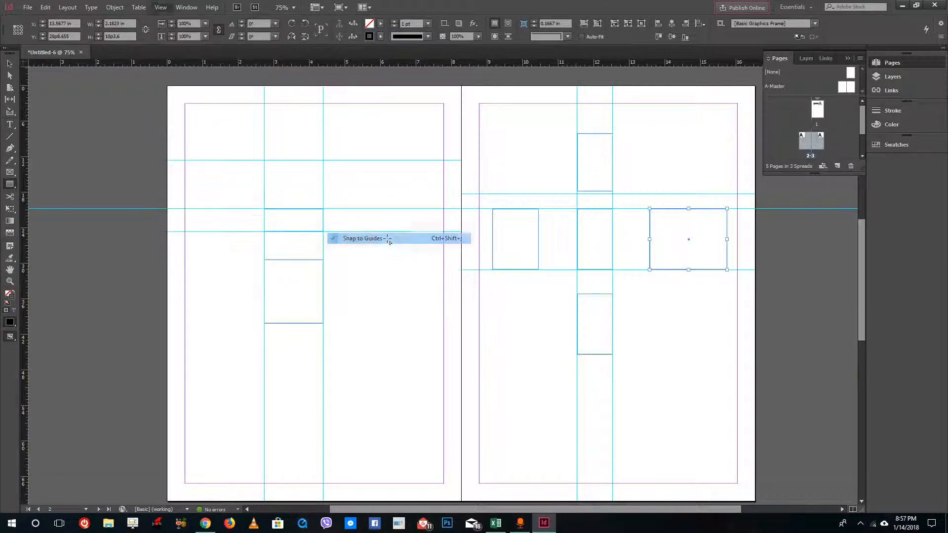
left_click(362, 238)
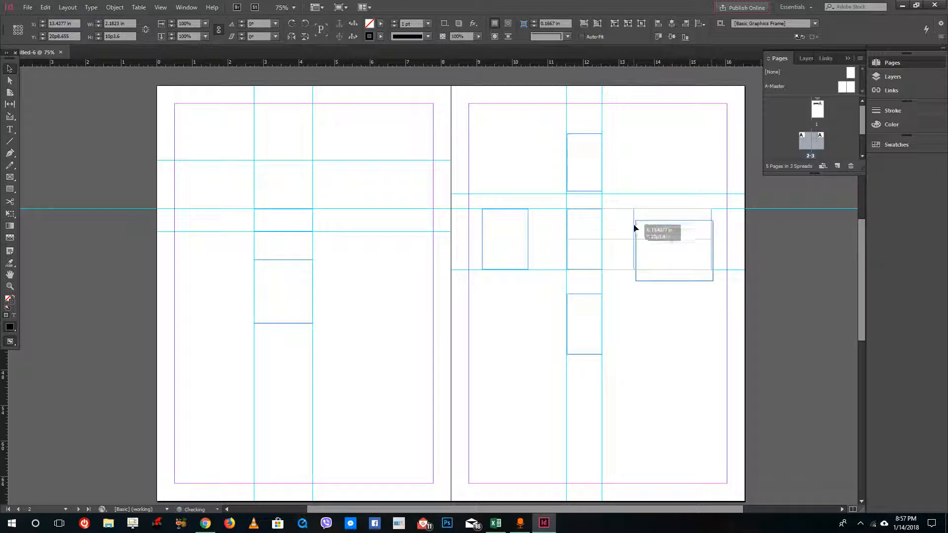
left_click(160, 7)
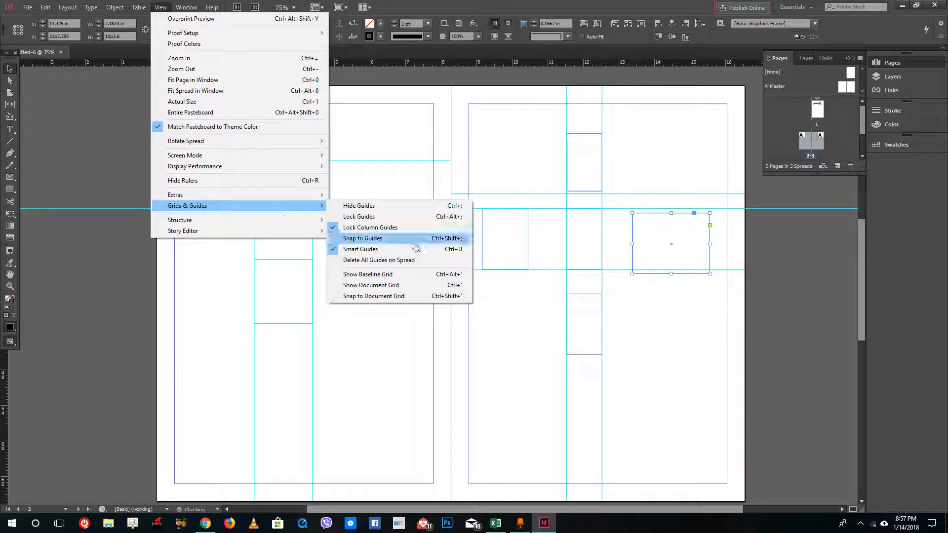
mouse_move(392, 238)
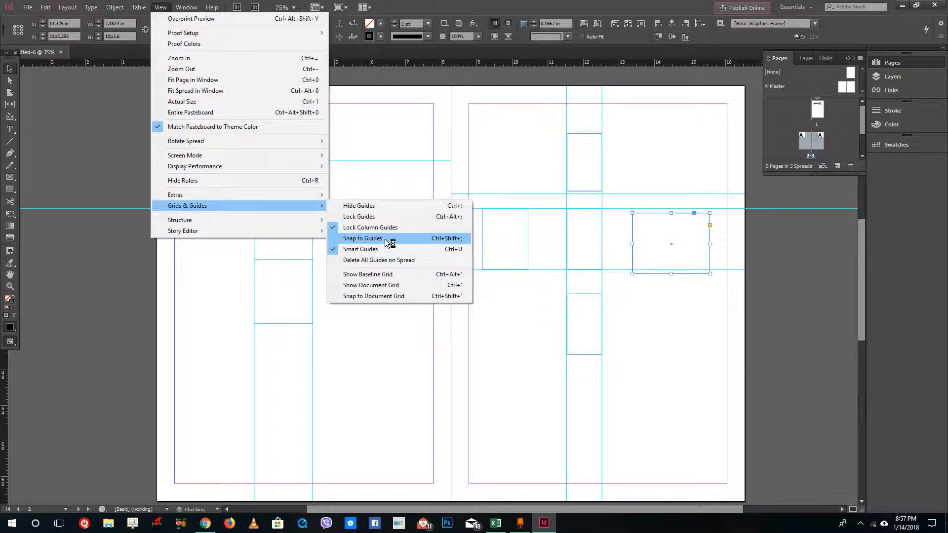
- Turn Snap to Guides back on and realign the right page's frames to the guides
left_click(363, 239)
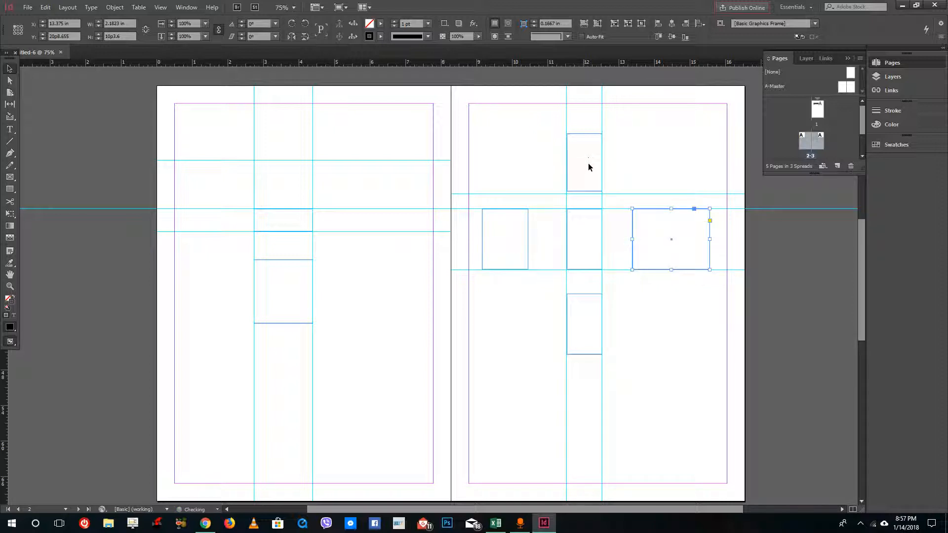
left_click(567, 193)
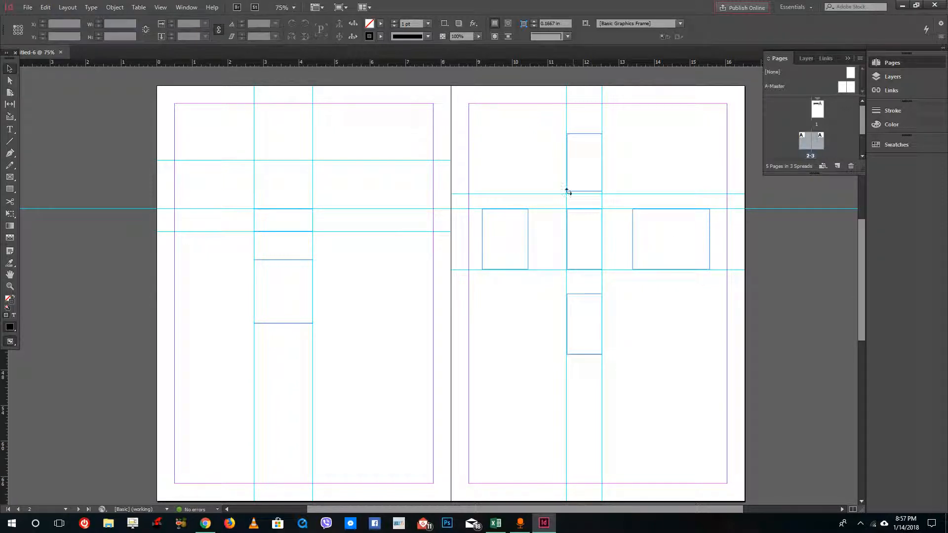
left_click(584, 163)
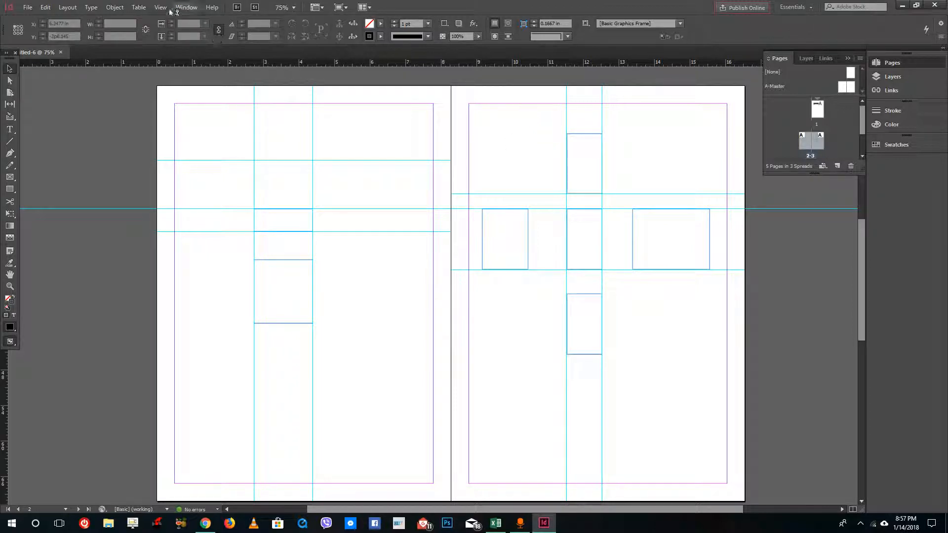
left_click(160, 6)
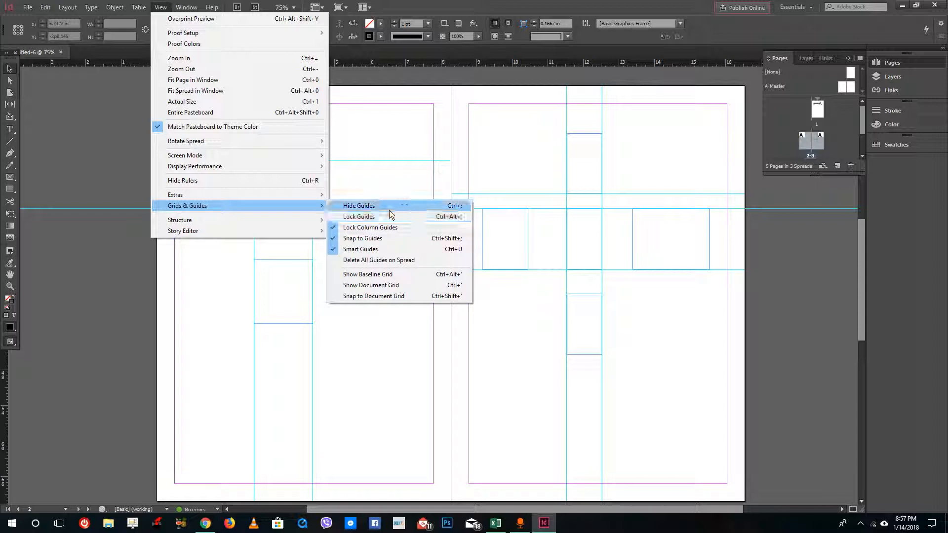
- Hide all guides, leaving only the aligned empty frames on the spread
left_click(359, 206)
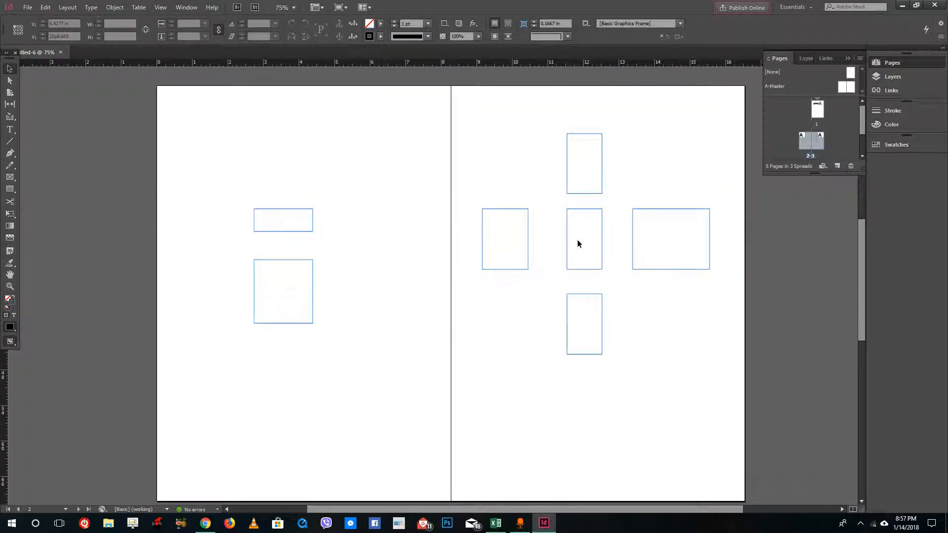
mouse_move(601, 249)
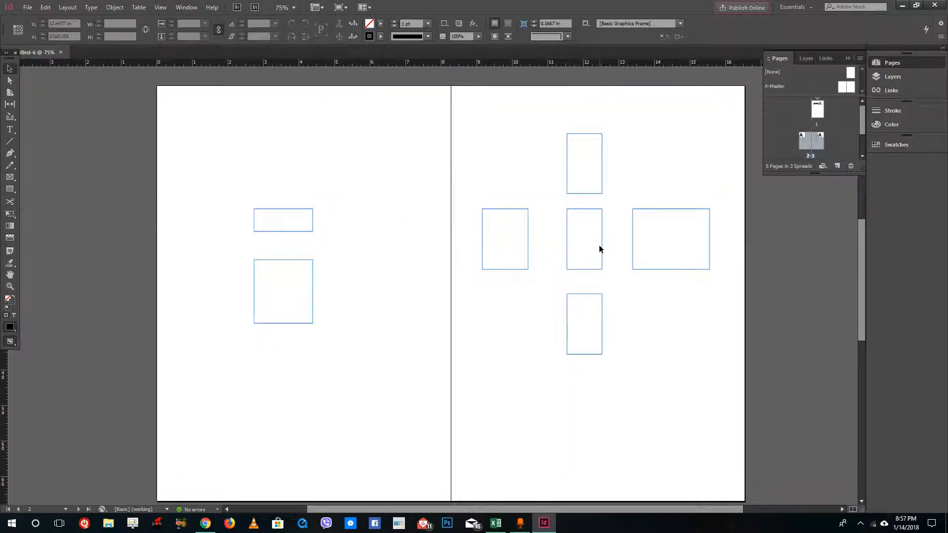